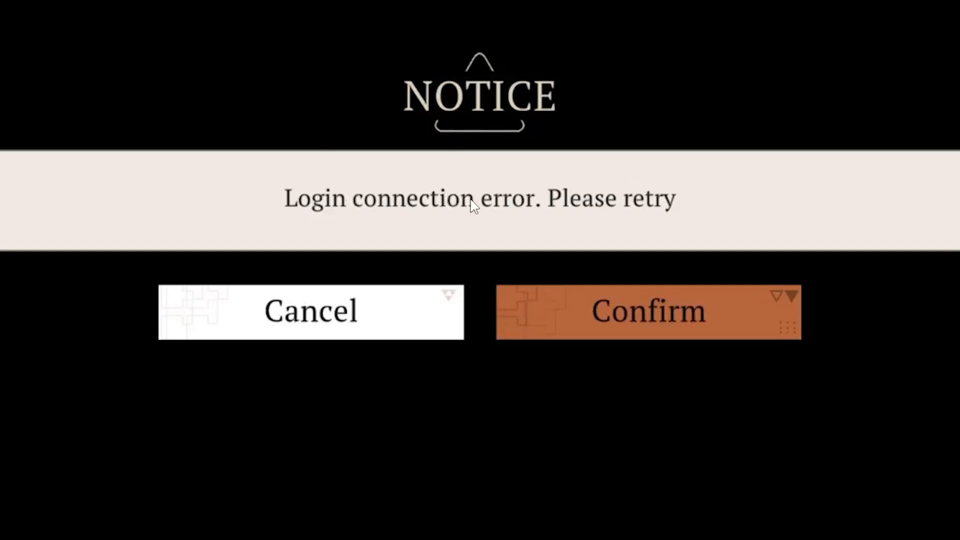
pyautogui.moveTo(432, 219)
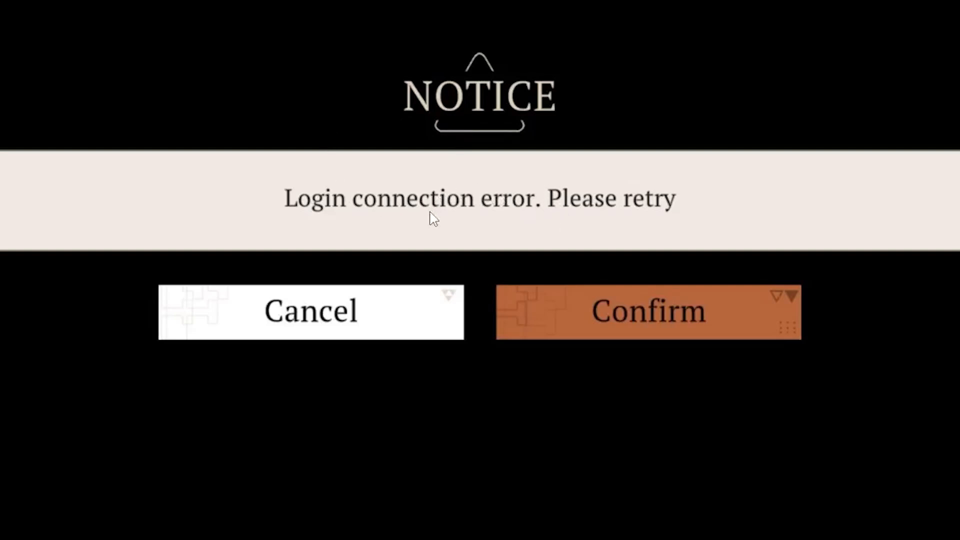
pyautogui.moveTo(484, 212)
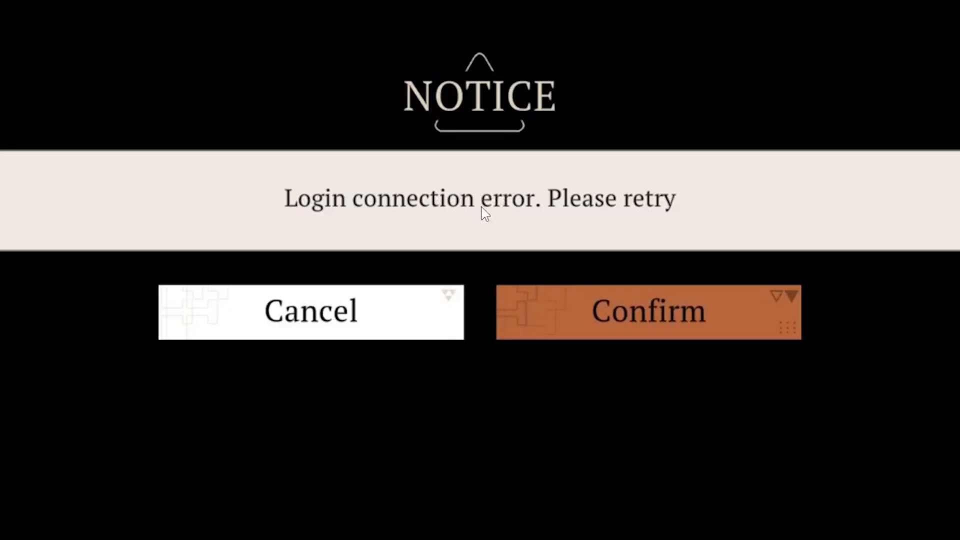
pyautogui.moveTo(486, 205)
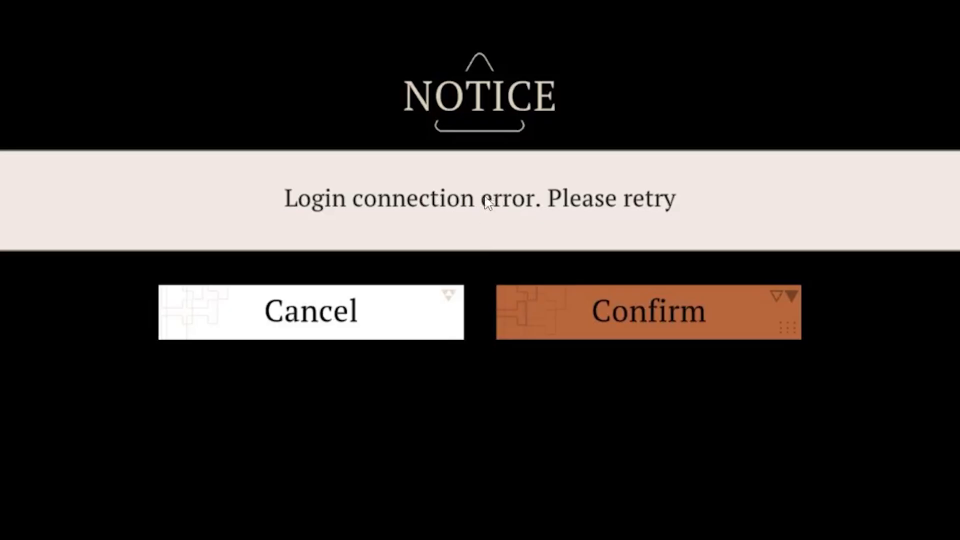
pyautogui.moveTo(447, 173)
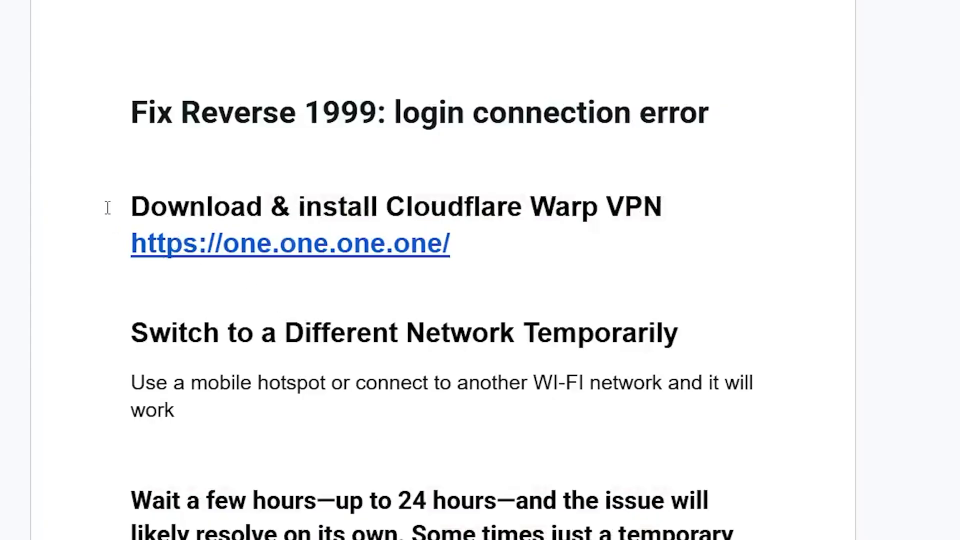
pyautogui.moveTo(420, 208)
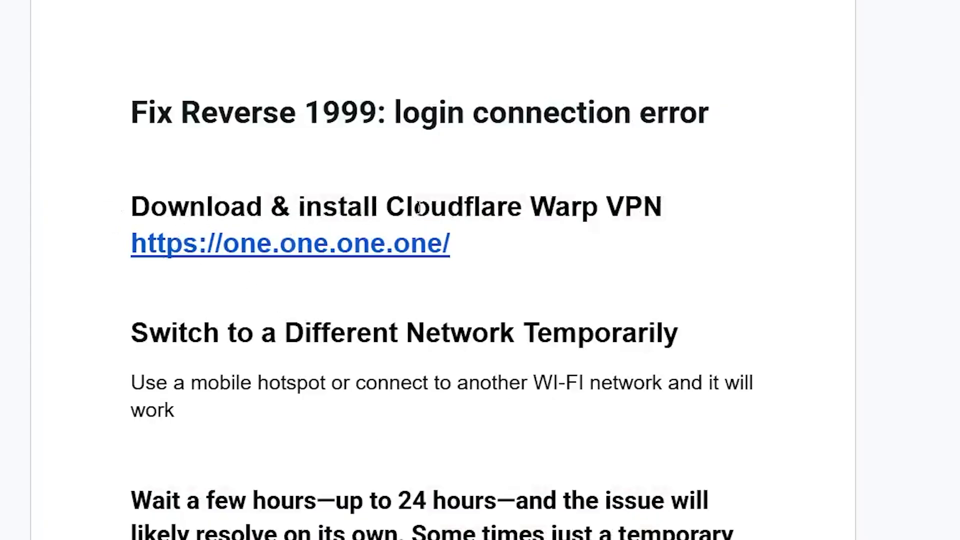
# Step: Download the Windows 1.1.1.1 app from the one.one.one.one link in the notes
pyautogui.click(289, 243)
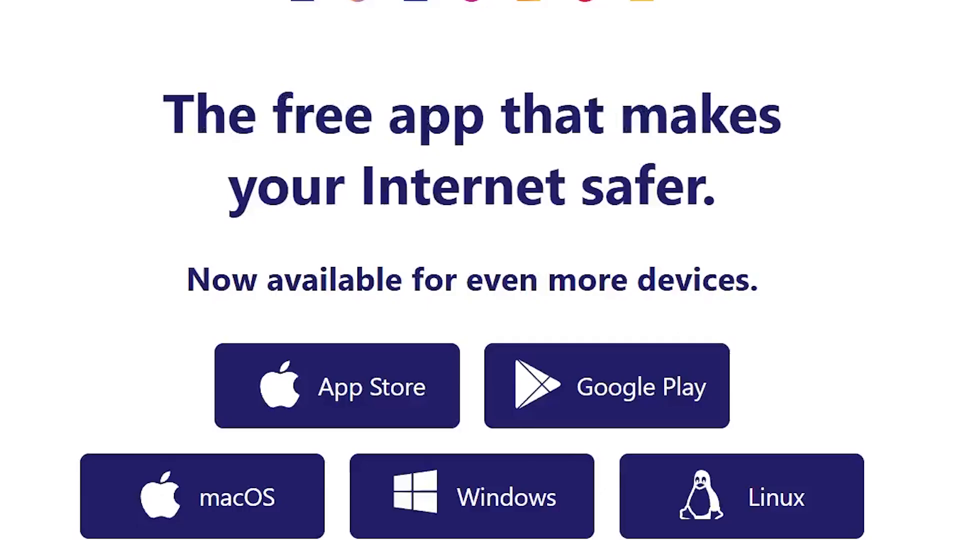
pyautogui.moveTo(576, 50)
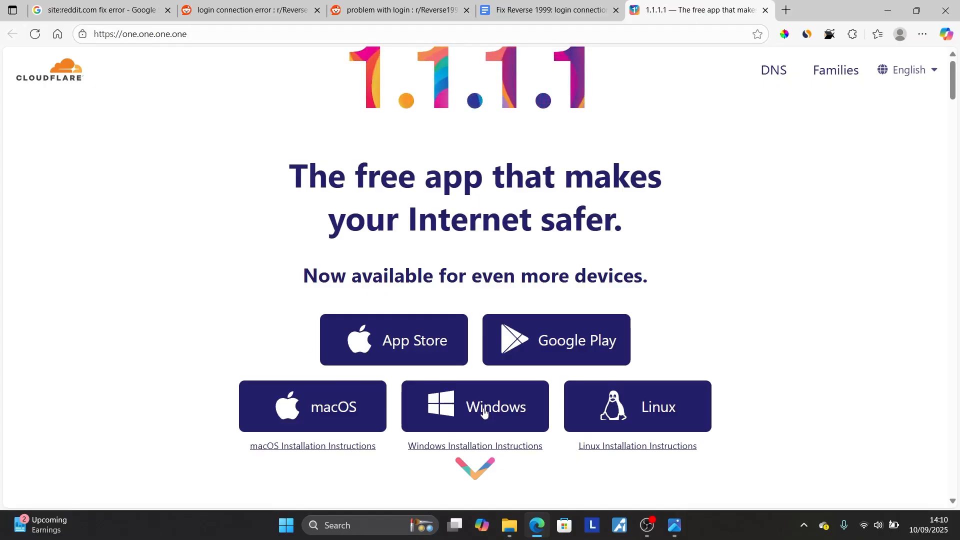
pyautogui.click(921, 34)
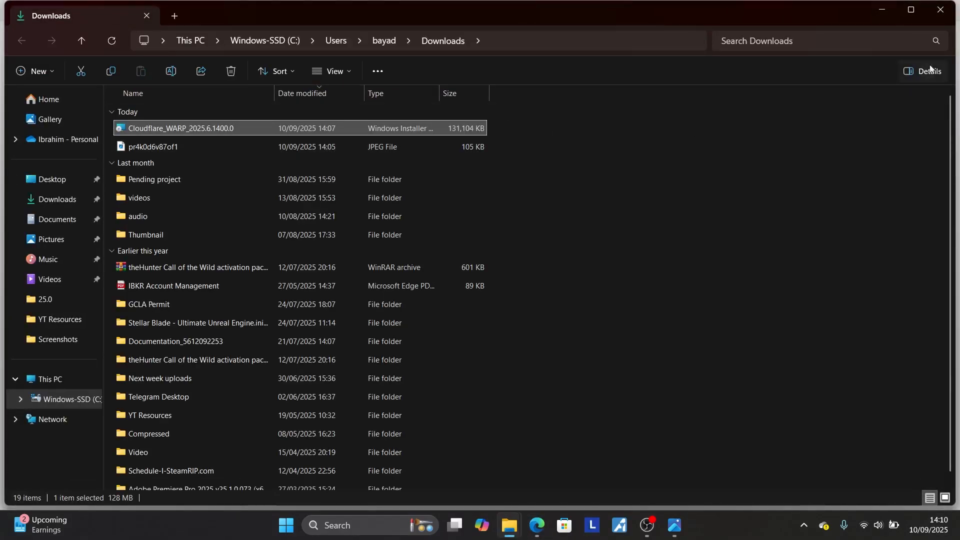
# Step: From the hidden tray icons, switch Cloudflare WARP to Connected so the internet is private
pyautogui.click(536, 529)
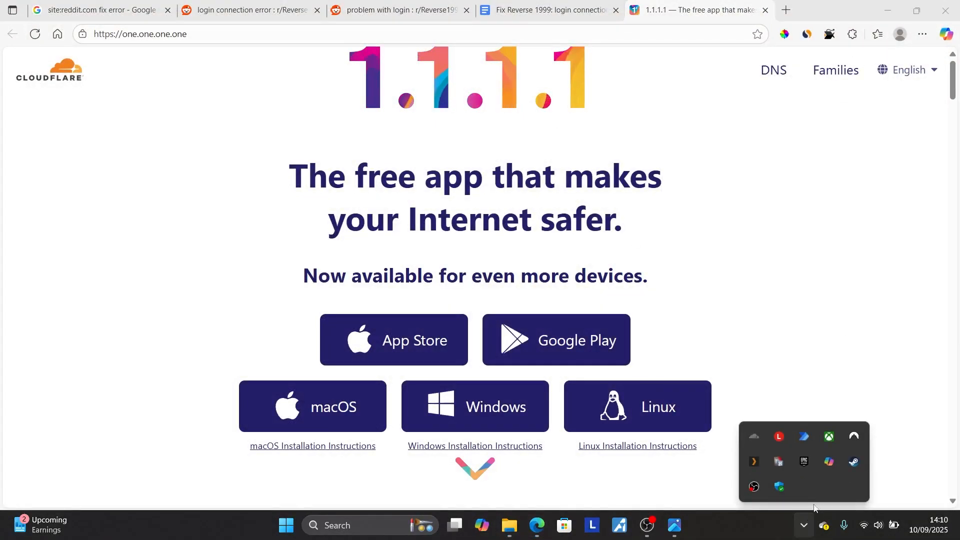
pyautogui.moveTo(753, 435)
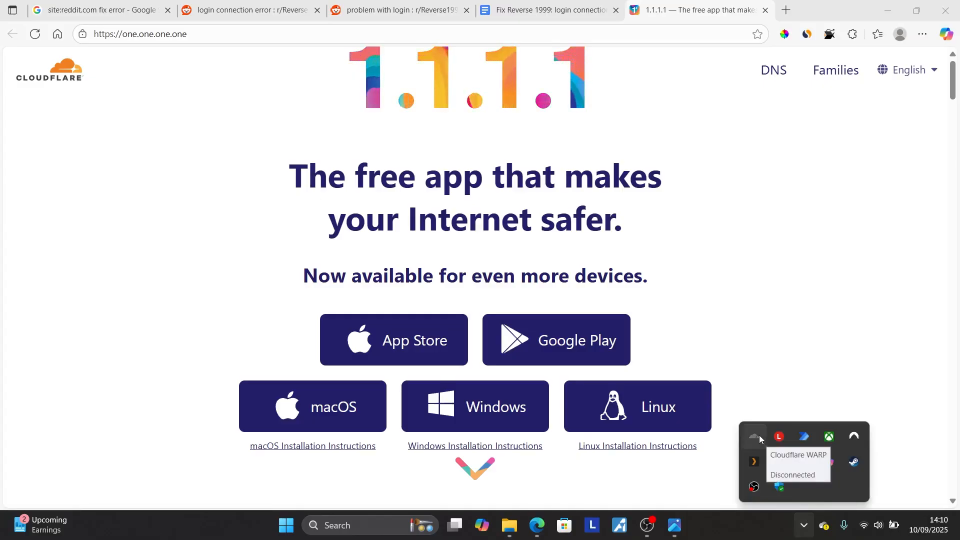
pyautogui.click(754, 438)
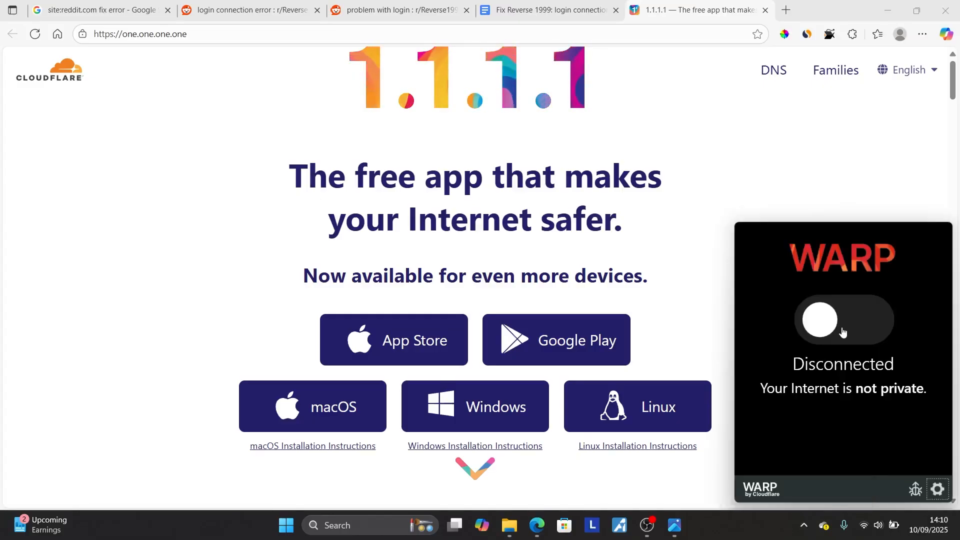
pyautogui.click(842, 320)
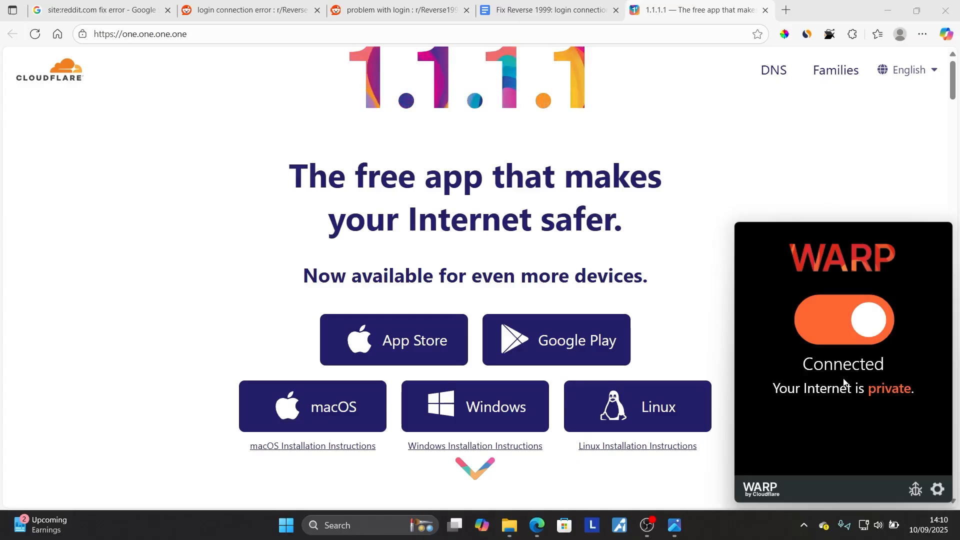
pyautogui.moveTo(133, 234)
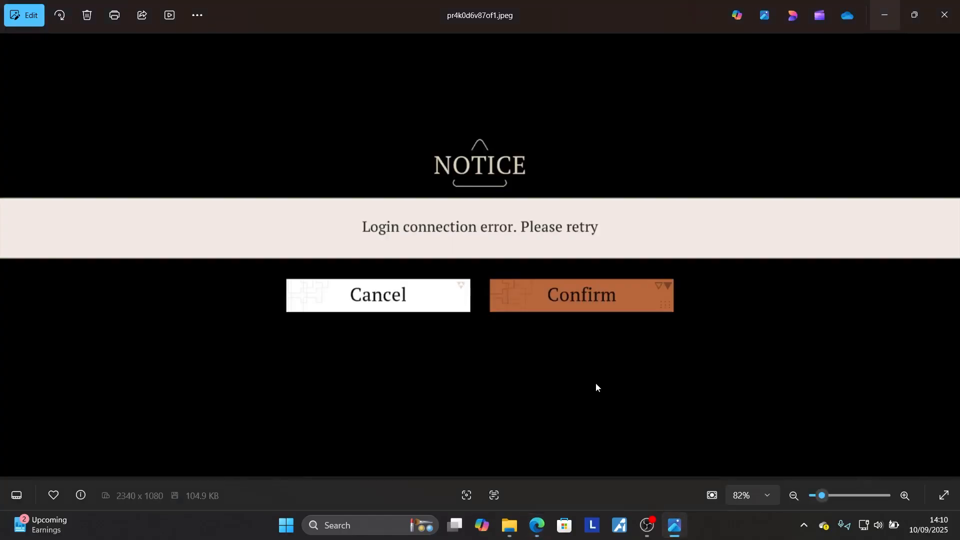
pyautogui.moveTo(459, 250)
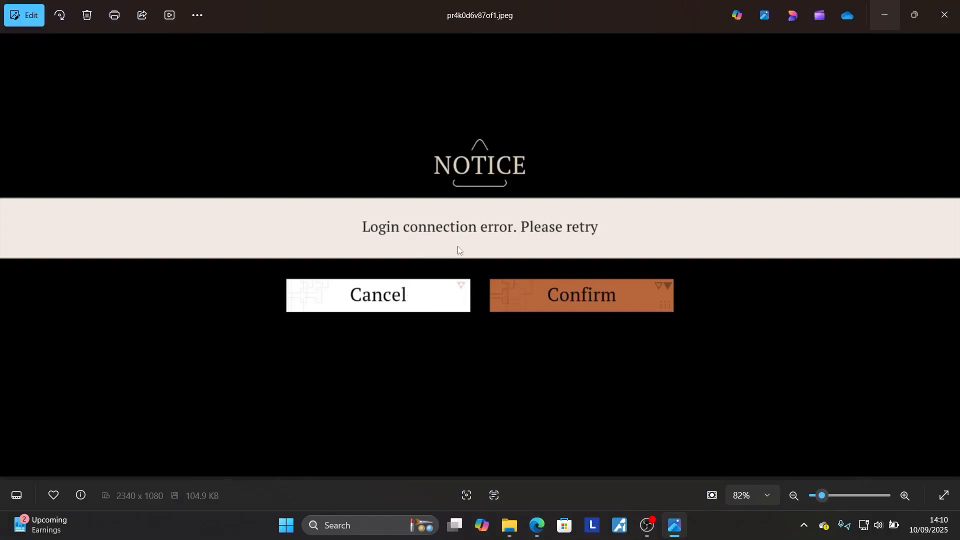
pyautogui.moveTo(562, 478)
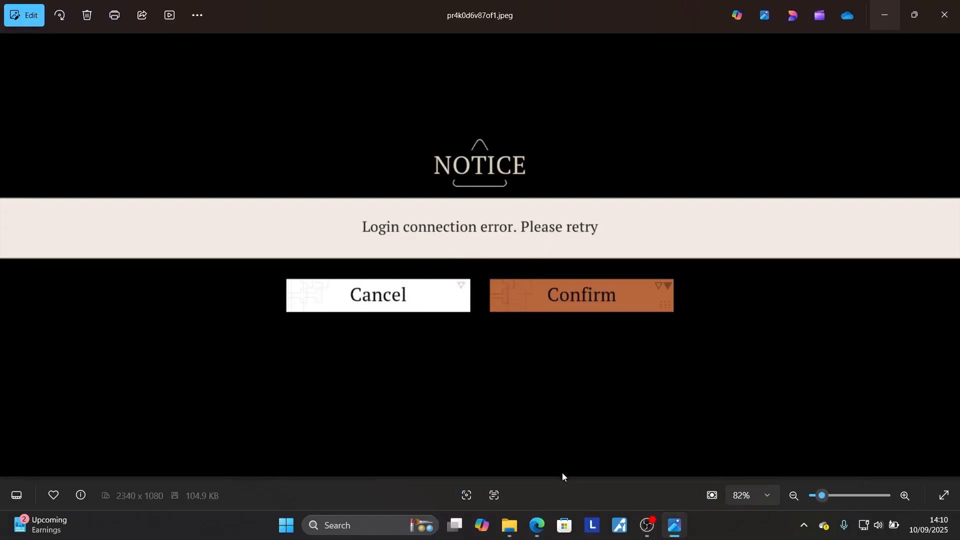
# Step: Toggle Cloudflare WARP back to Disconnected from the tray panel
pyautogui.click(535, 529)
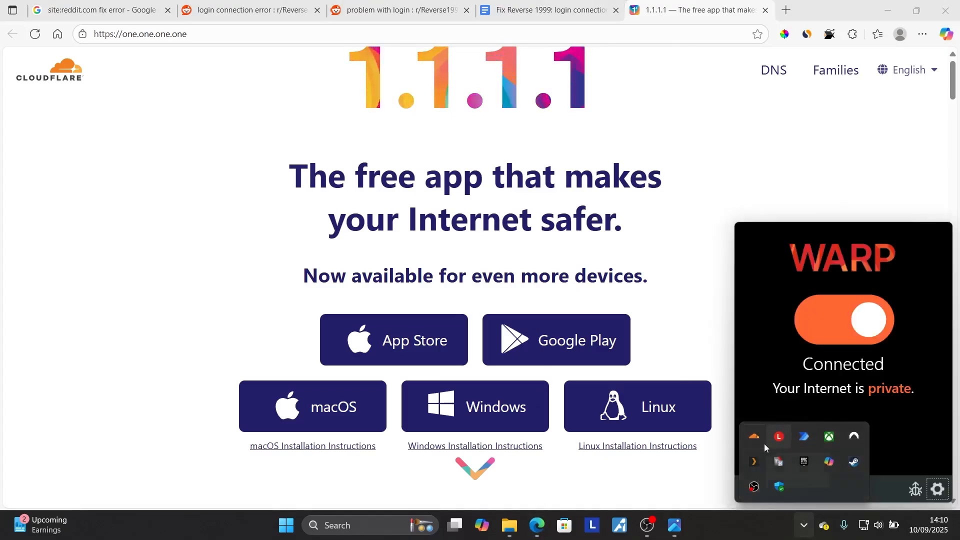
pyautogui.click(842, 320)
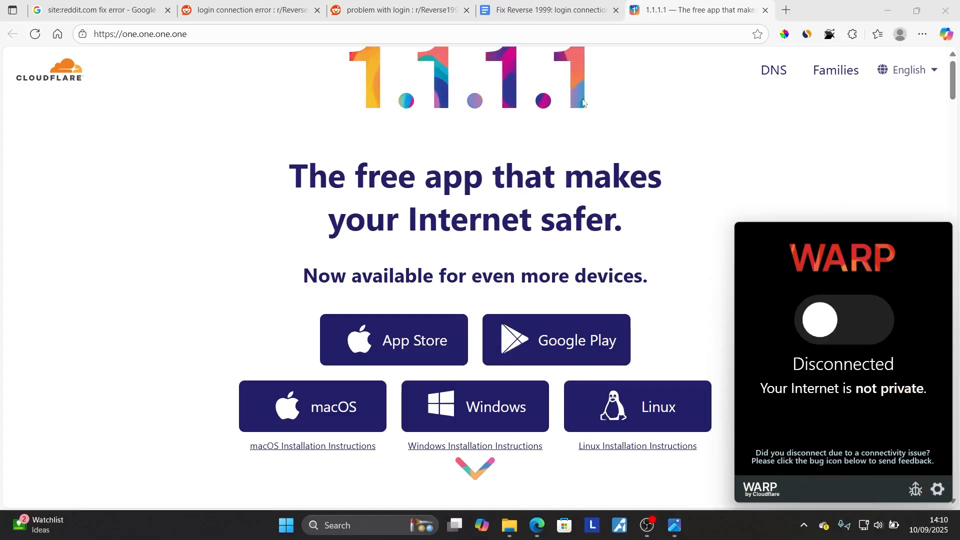
# Step: Review the notes' network-switch and 24-hour-wait fixes, then return to the 1.1.1.1 page
pyautogui.click(544, 10)
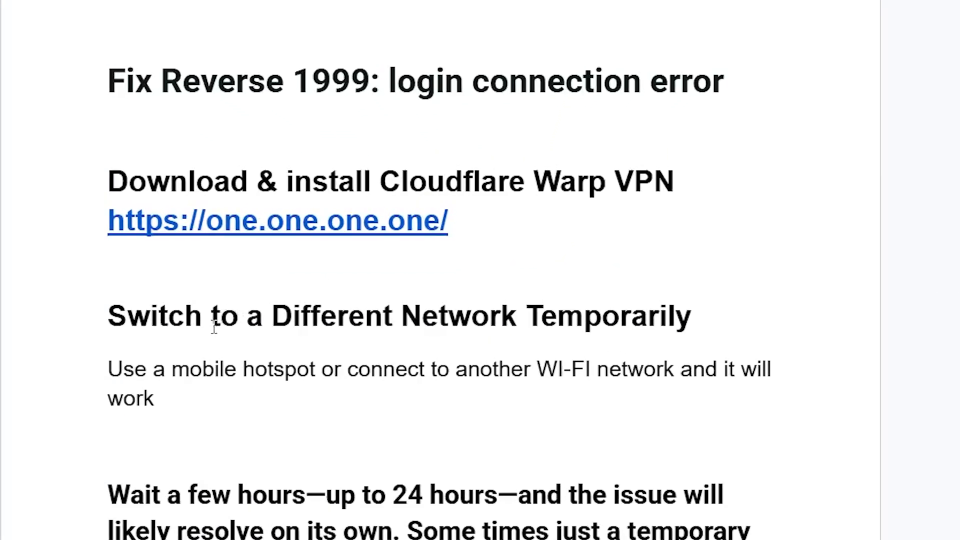
pyautogui.moveTo(361, 395)
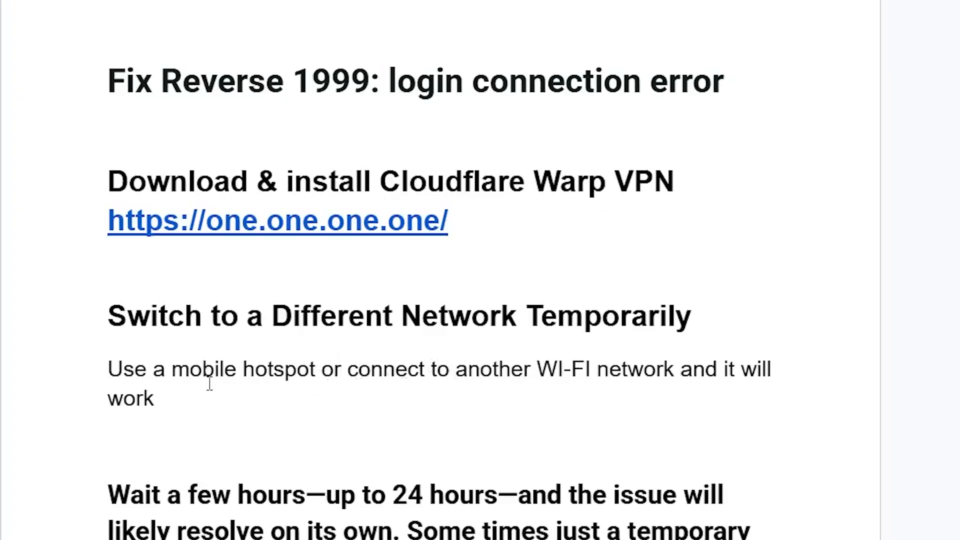
pyautogui.moveTo(232, 471)
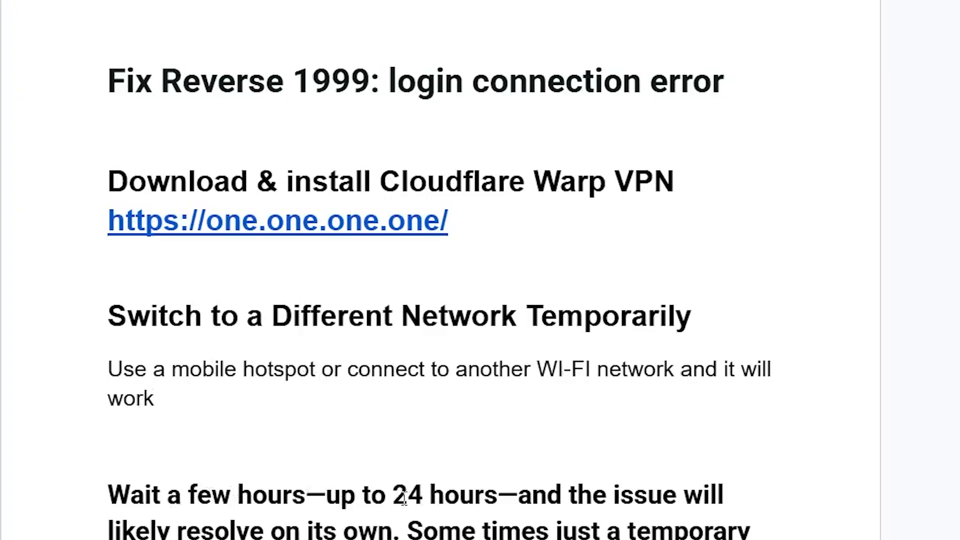
pyautogui.scroll(-3)
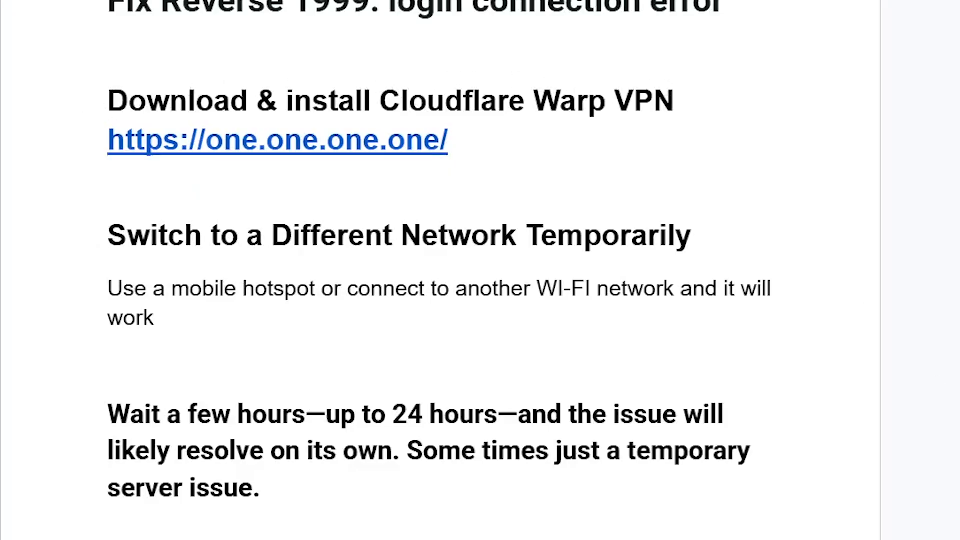
pyautogui.click(277, 139)
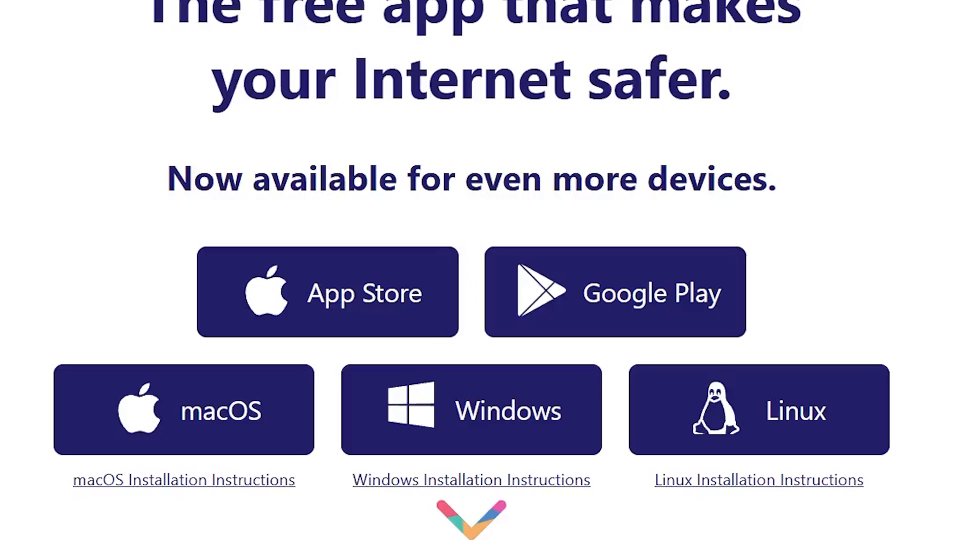